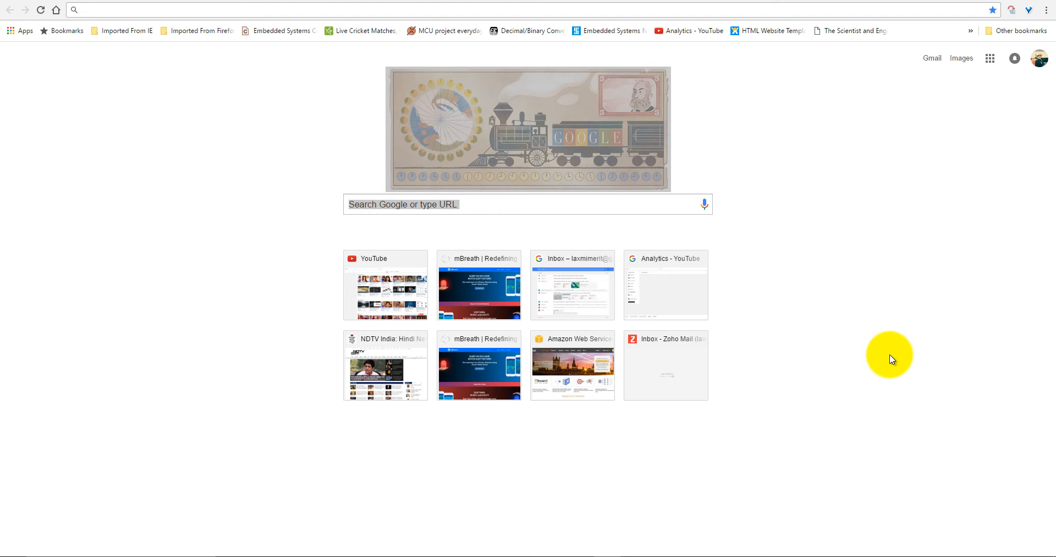
pyautogui.moveTo(692, 15)
pyautogui.write('aws')
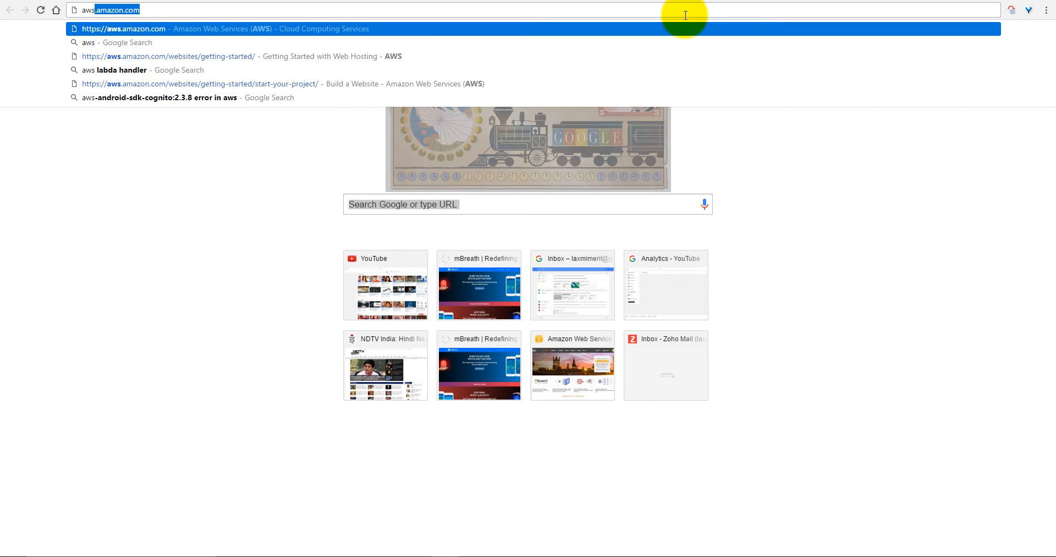
# Step: Load the AWS home page at aws.amazon.com in the new tab
pyautogui.press('Enter')
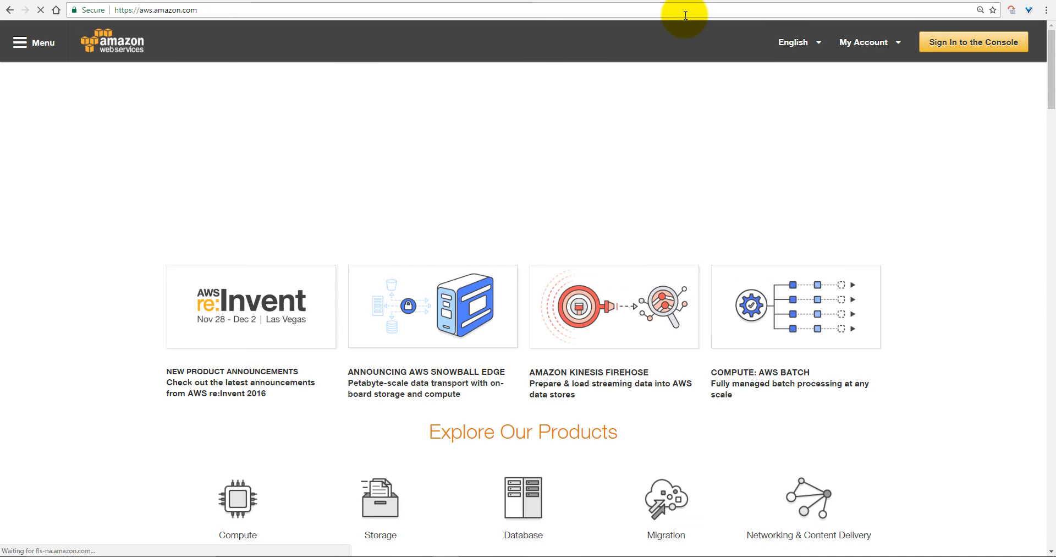
# Step: Bring up the site menu and browse Solutions to the Mobile Services listing
pyautogui.click(20, 43)
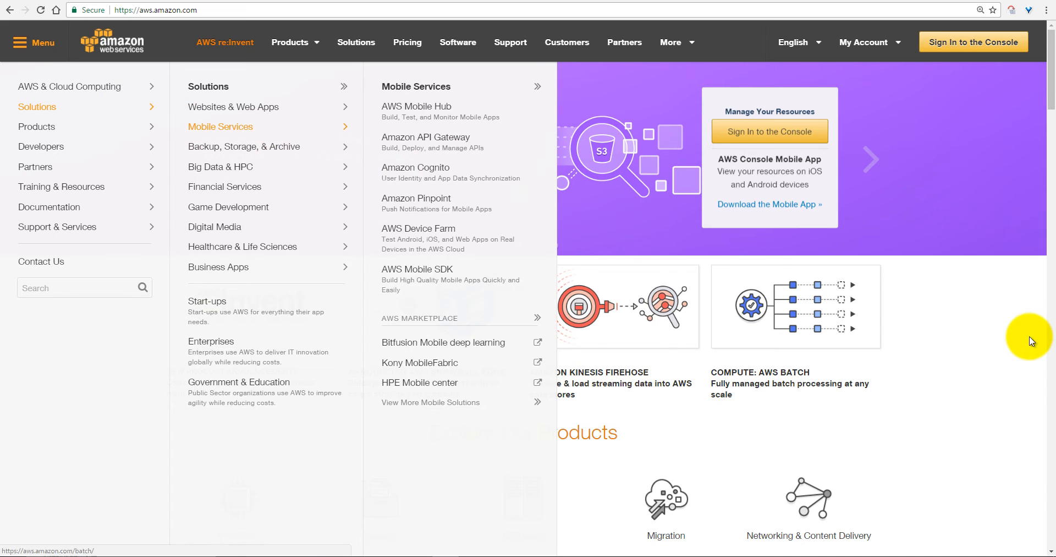
pyautogui.moveTo(971, 325)
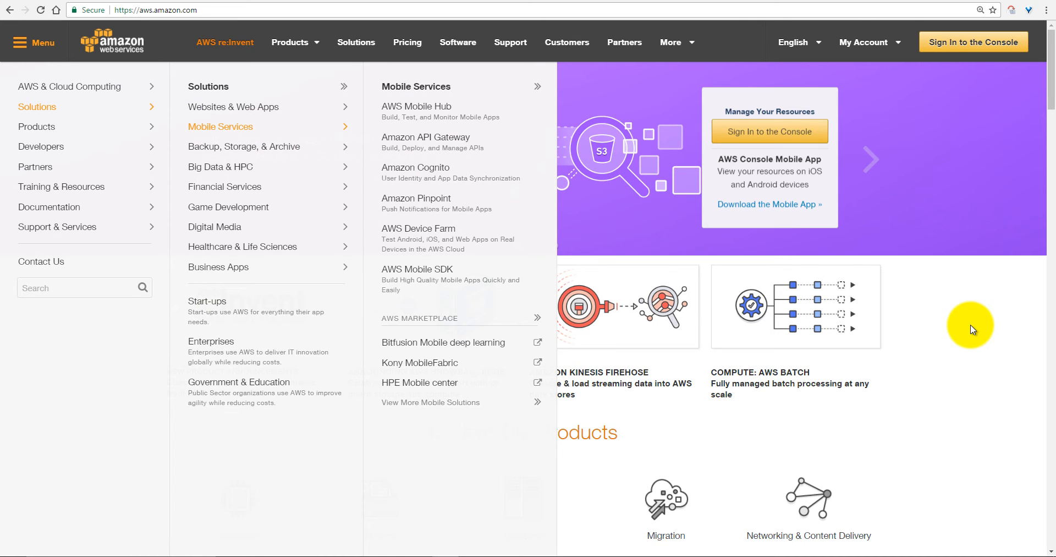
pyautogui.moveTo(973, 52)
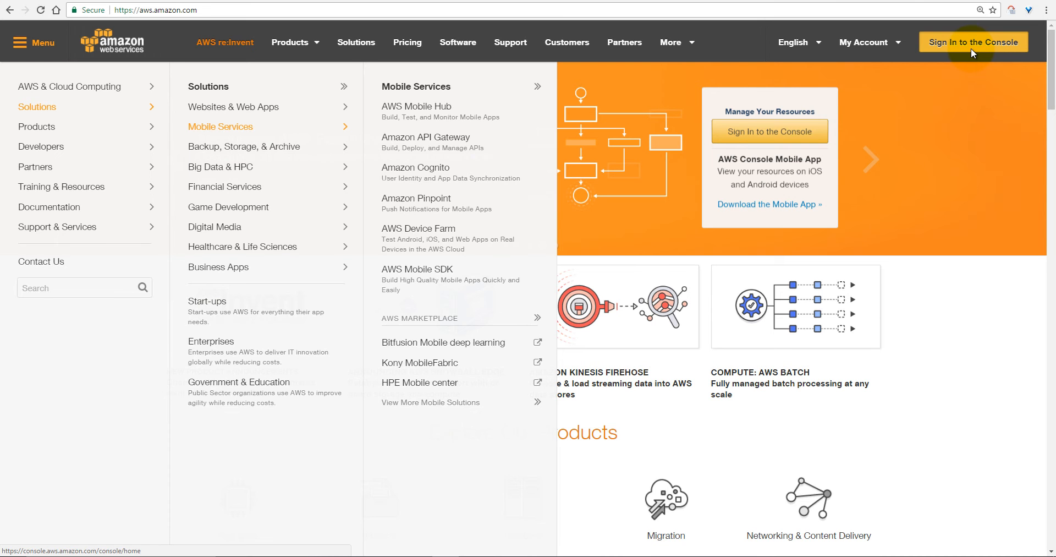
# Step: Sign in to the console, reach the S3 bucket list and start a new bucket
pyautogui.click(974, 41)
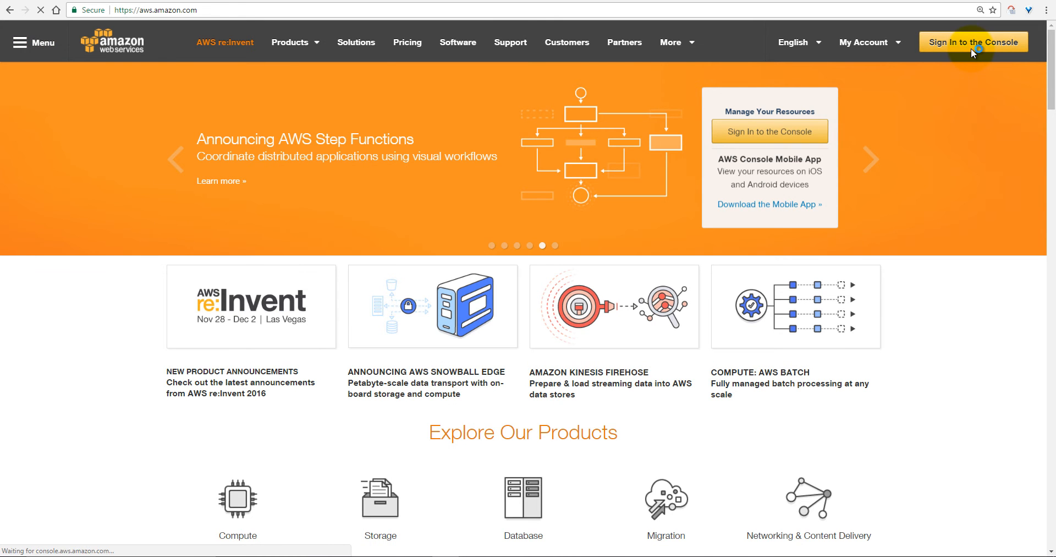
pyautogui.click(974, 41)
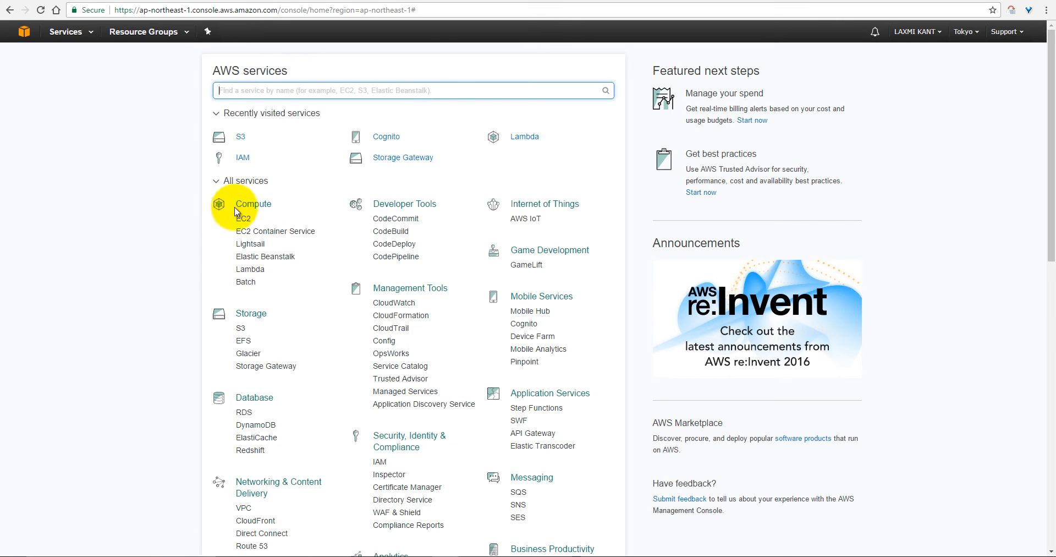
pyautogui.moveTo(249, 205)
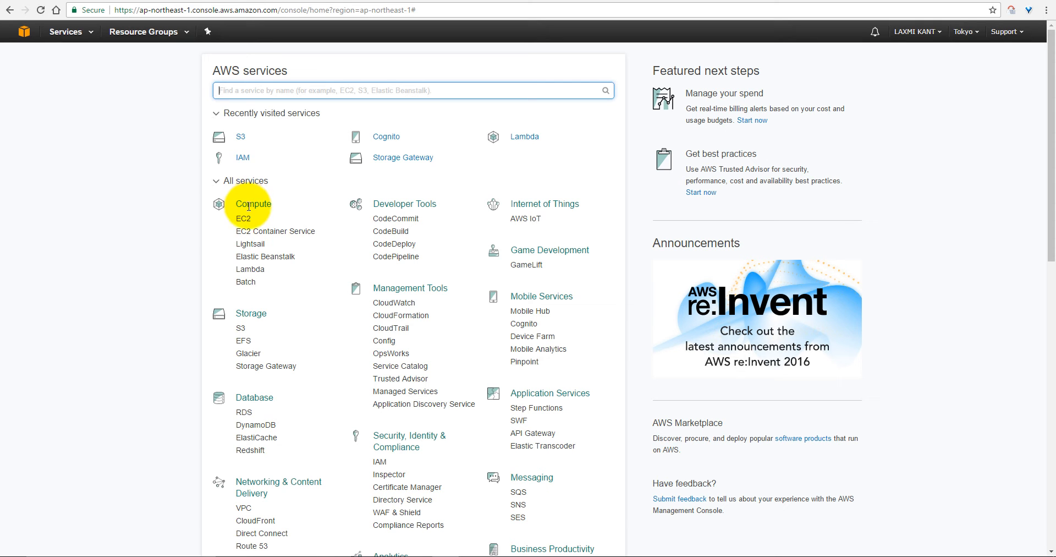
pyautogui.moveTo(215, 229)
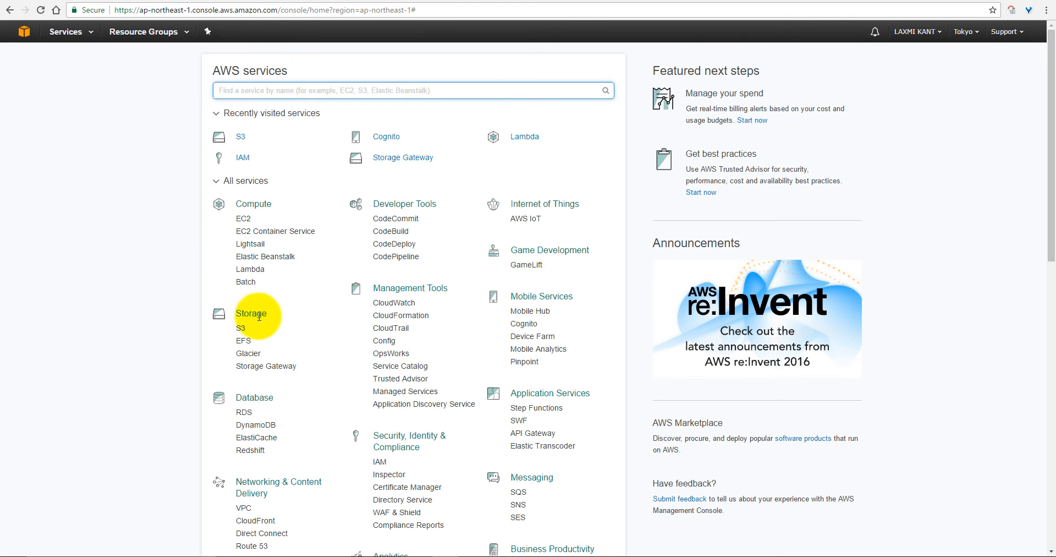
pyautogui.moveTo(243, 331)
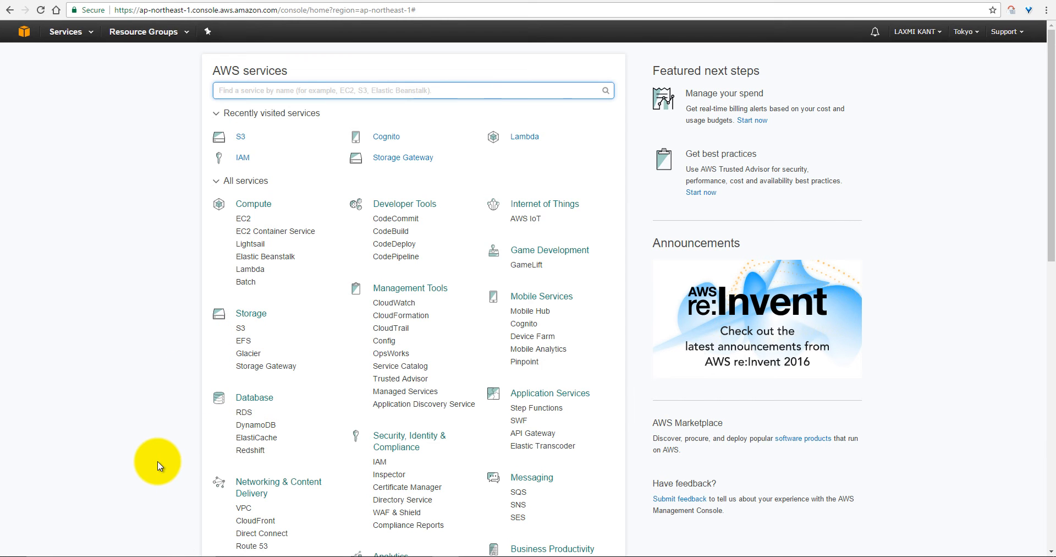
pyautogui.scroll(-3)
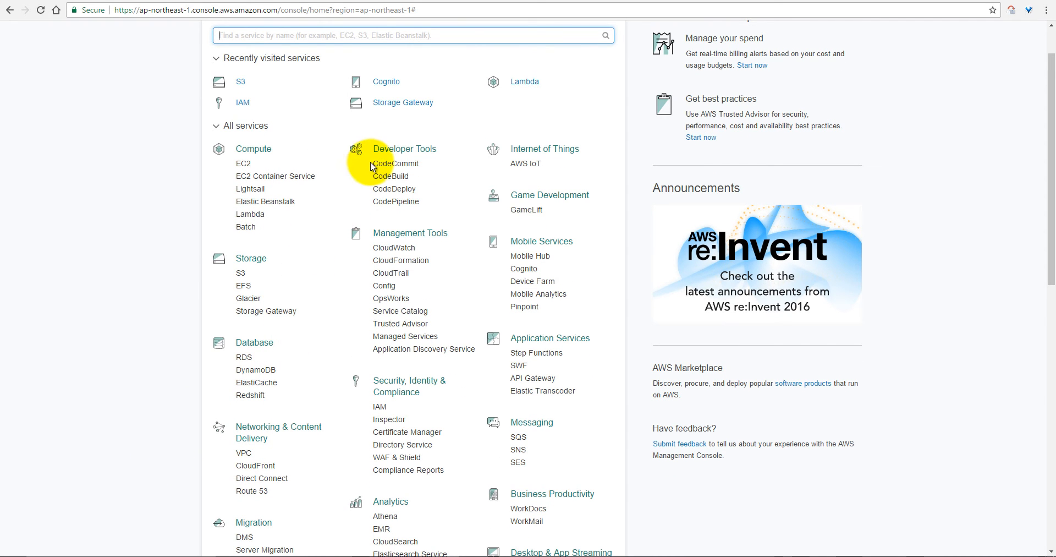
pyautogui.moveTo(395, 163)
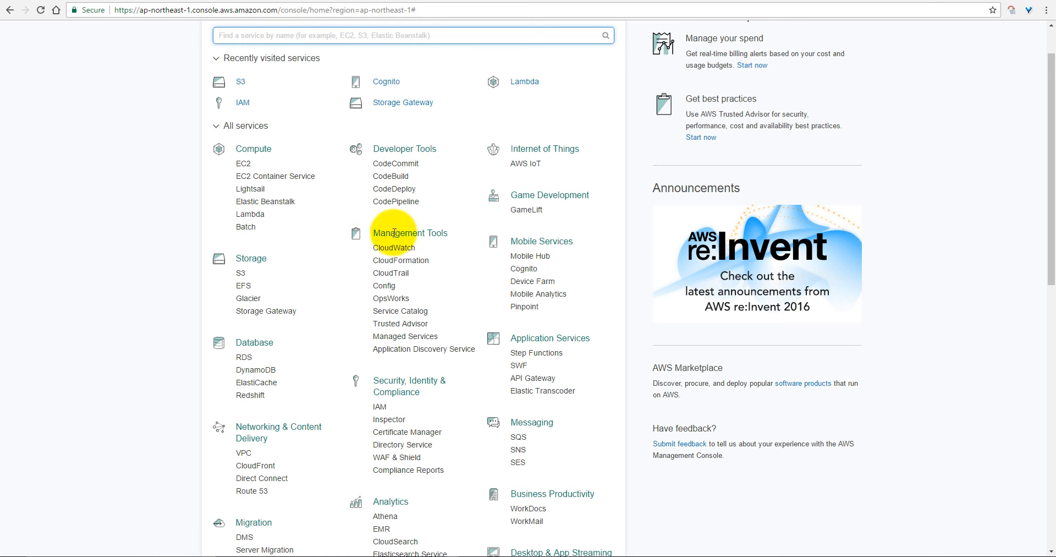
pyautogui.moveTo(535, 153)
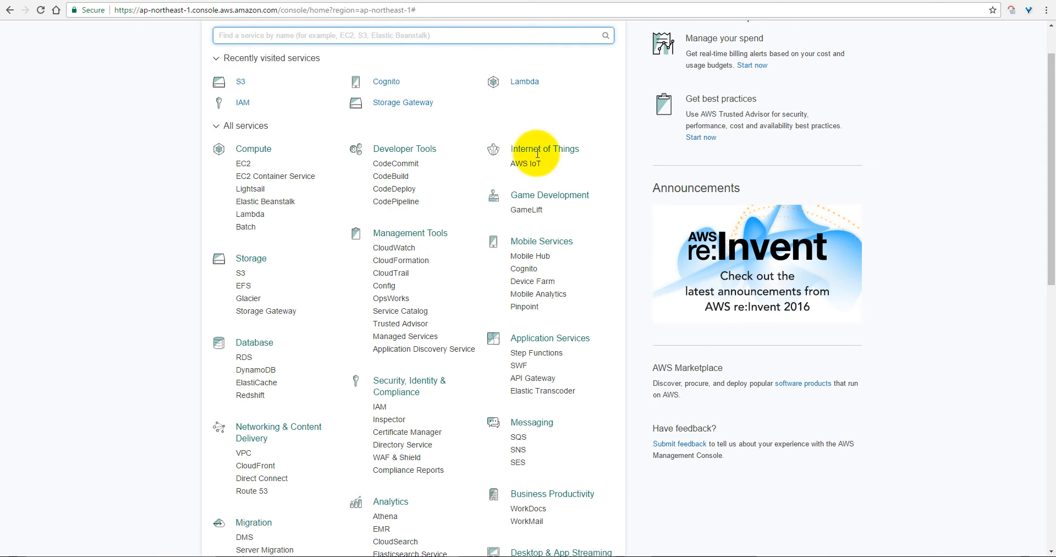
pyautogui.moveTo(538, 241)
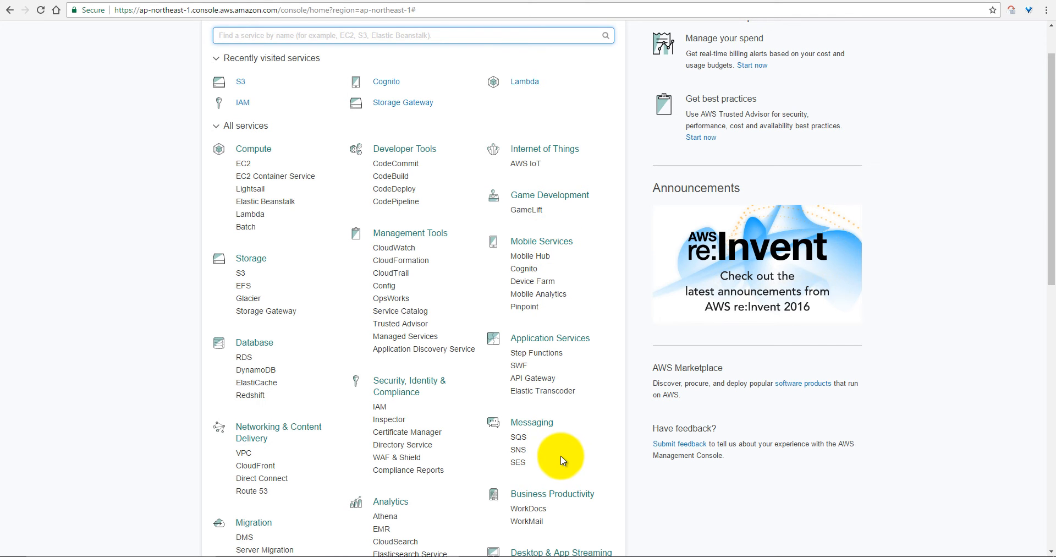
pyautogui.moveTo(256, 370)
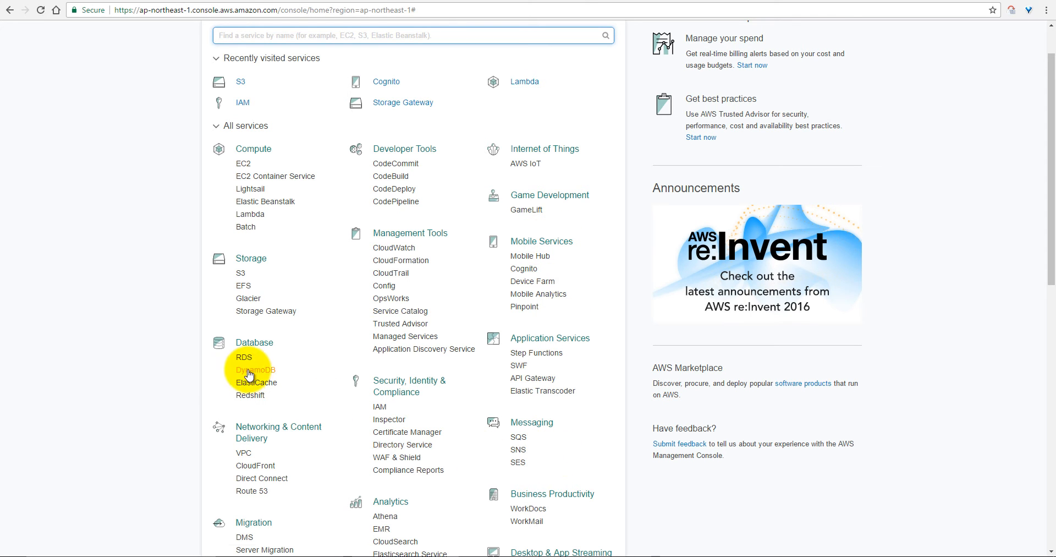
pyautogui.scroll(3)
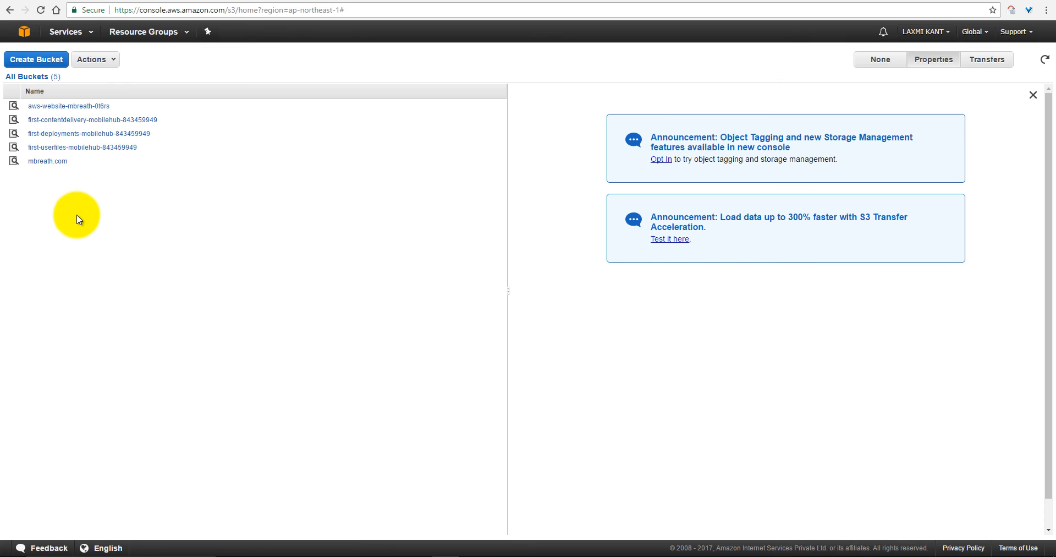
pyautogui.moveTo(78, 191)
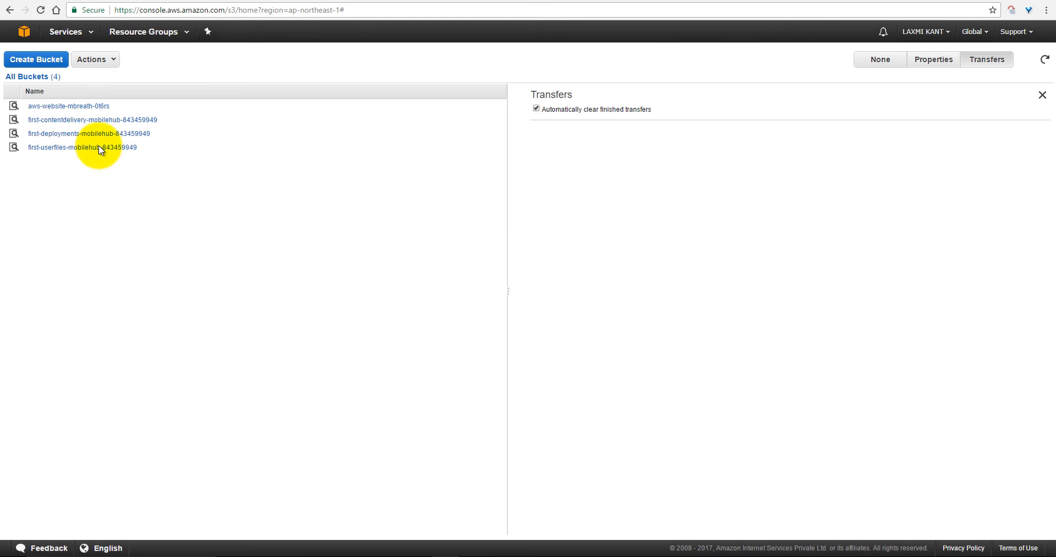
pyautogui.click(35, 60)
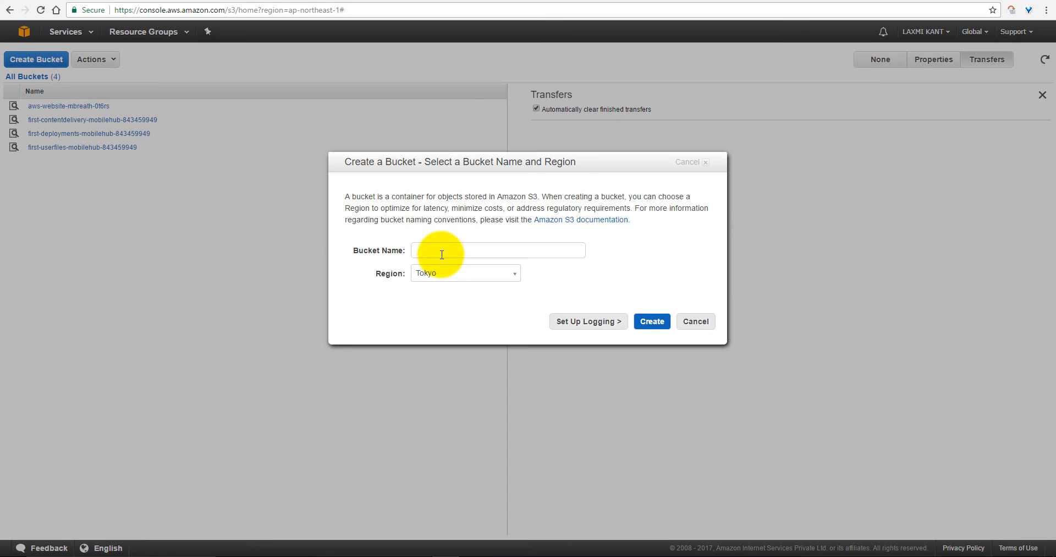
# Step: Name the bucket mbreath.com and place it in the Mumbai region
pyautogui.write('mbreath.com')
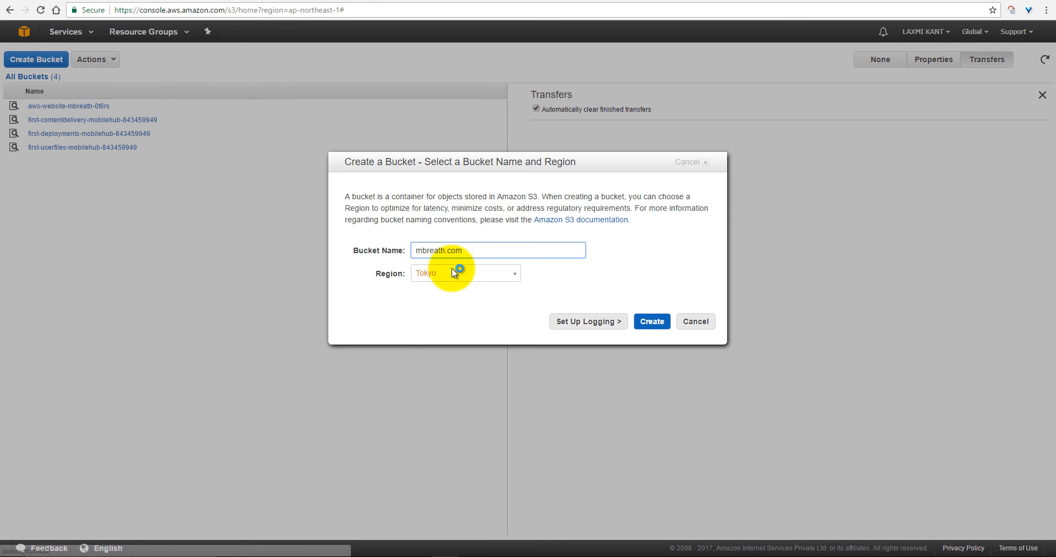
pyautogui.click(465, 272)
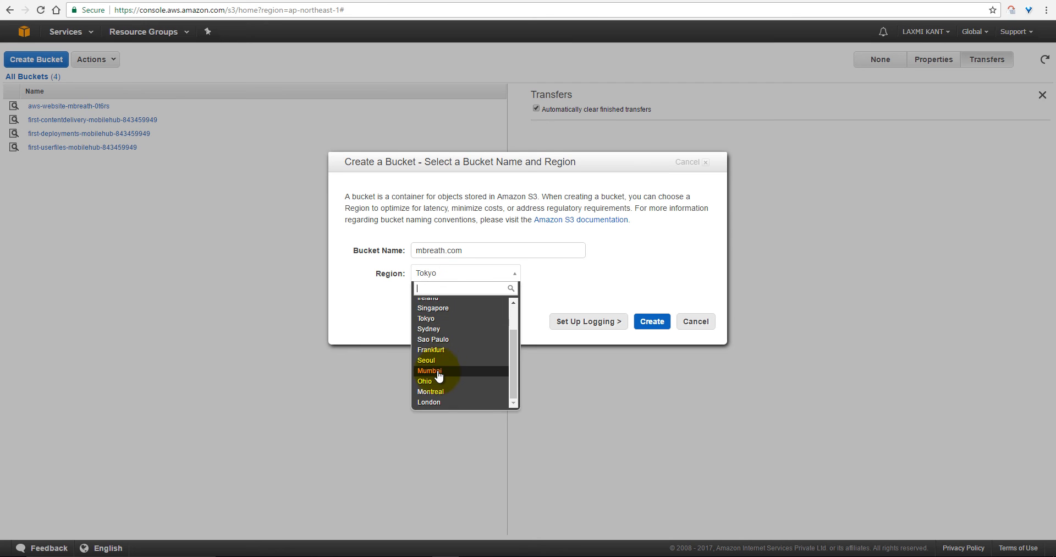
pyautogui.click(652, 321)
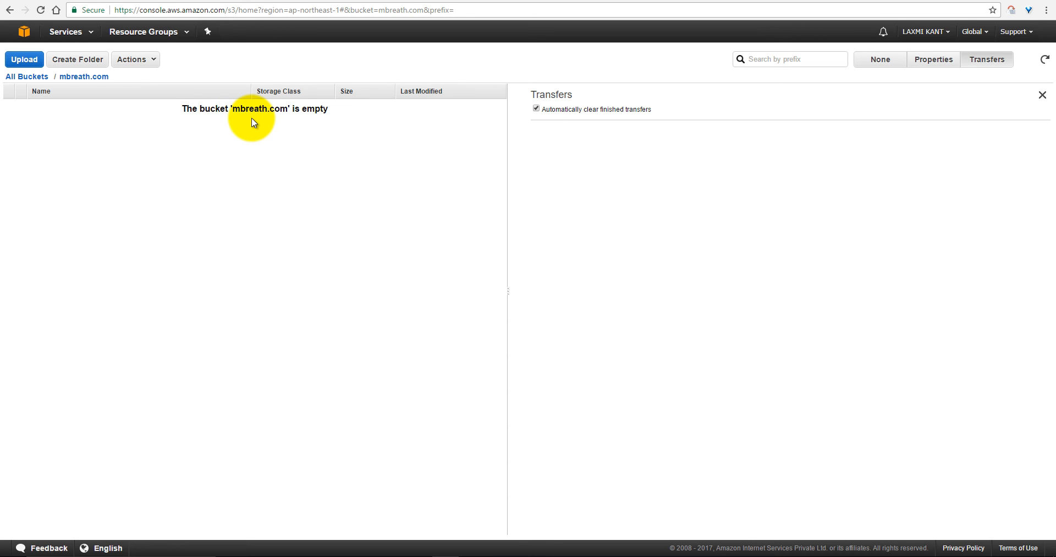
pyautogui.moveTo(290, 338)
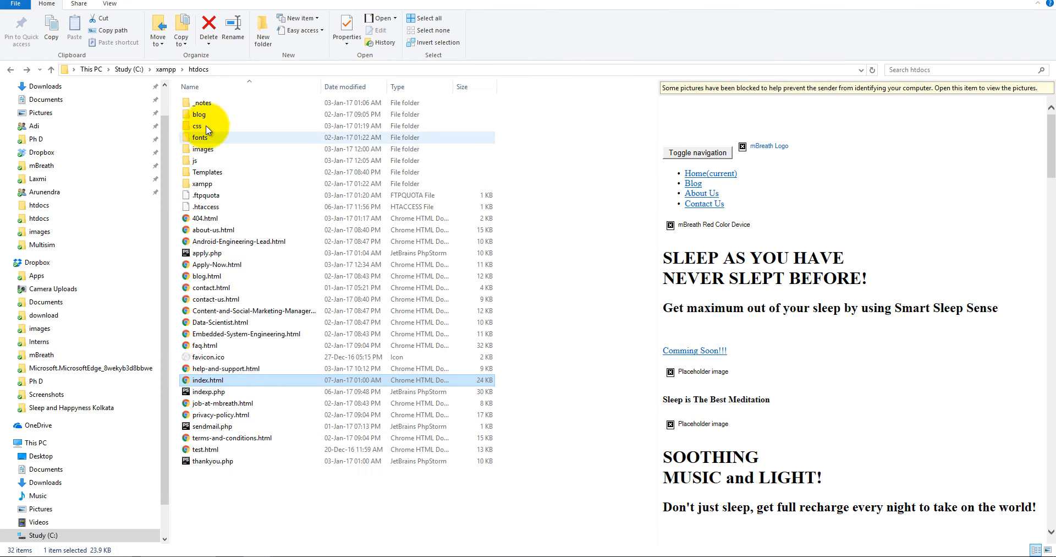
pyautogui.moveTo(240, 462)
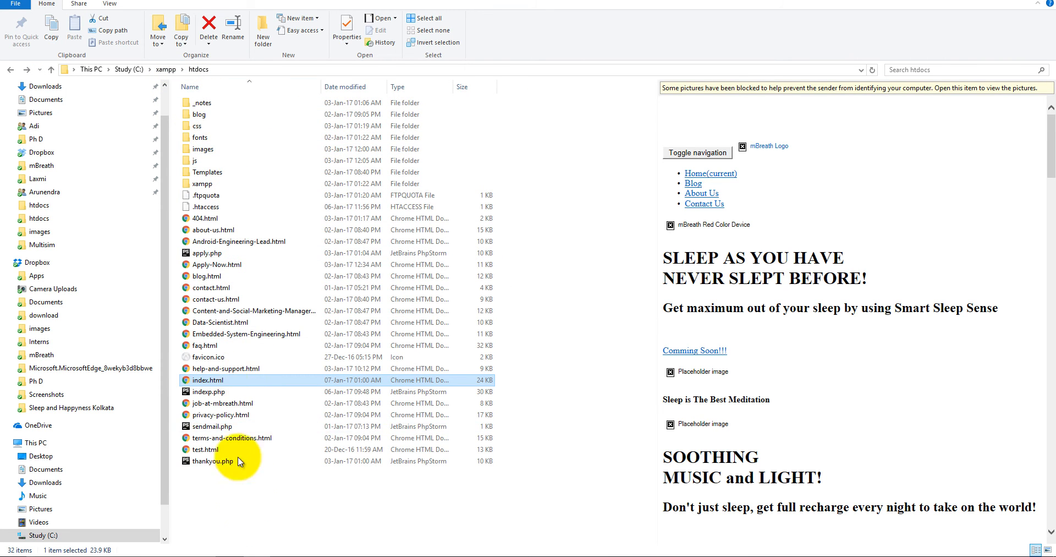
pyautogui.moveTo(228, 492)
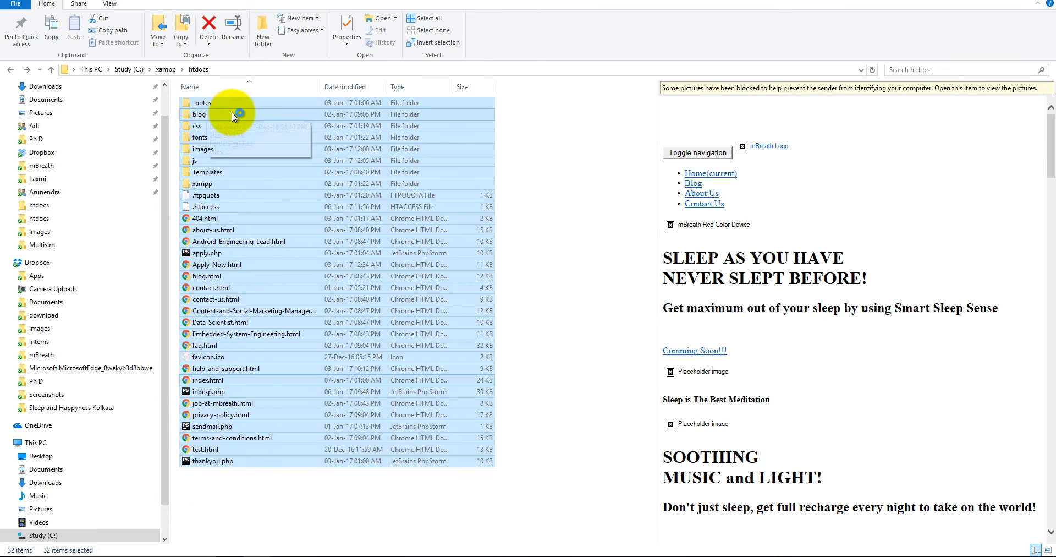
pyautogui.moveTo(228, 117)
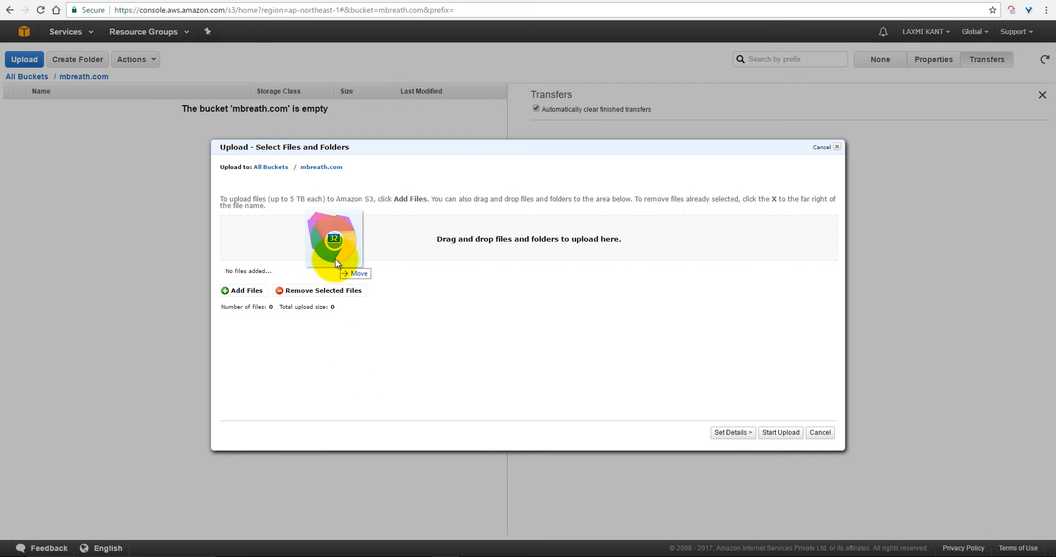
# Step: Drop the 181 website files into the upload and start uploading them to mbreath.com
pyautogui.moveTo(335, 240); pyautogui.dragTo(335, 263)
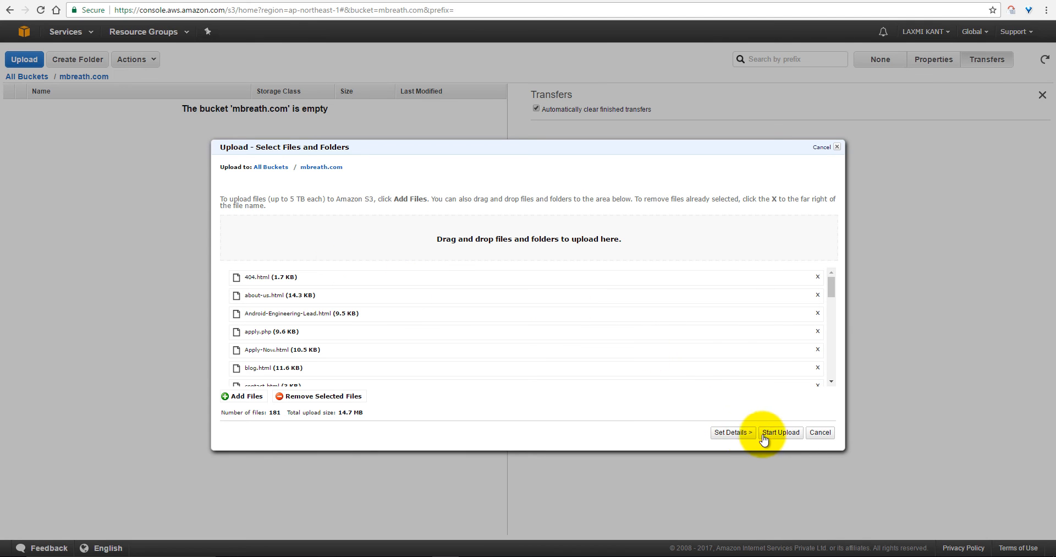
pyautogui.click(781, 431)
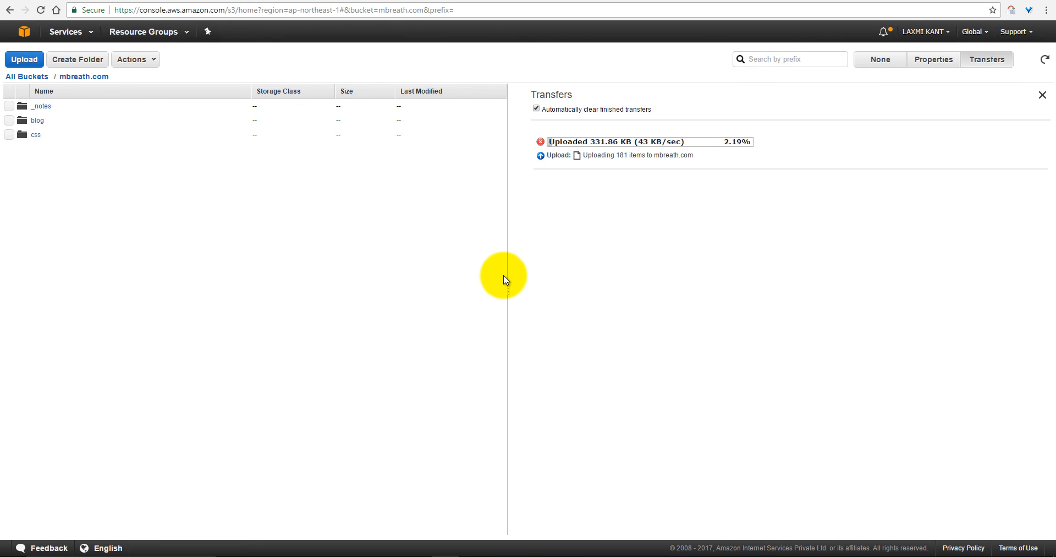
pyautogui.click(934, 59)
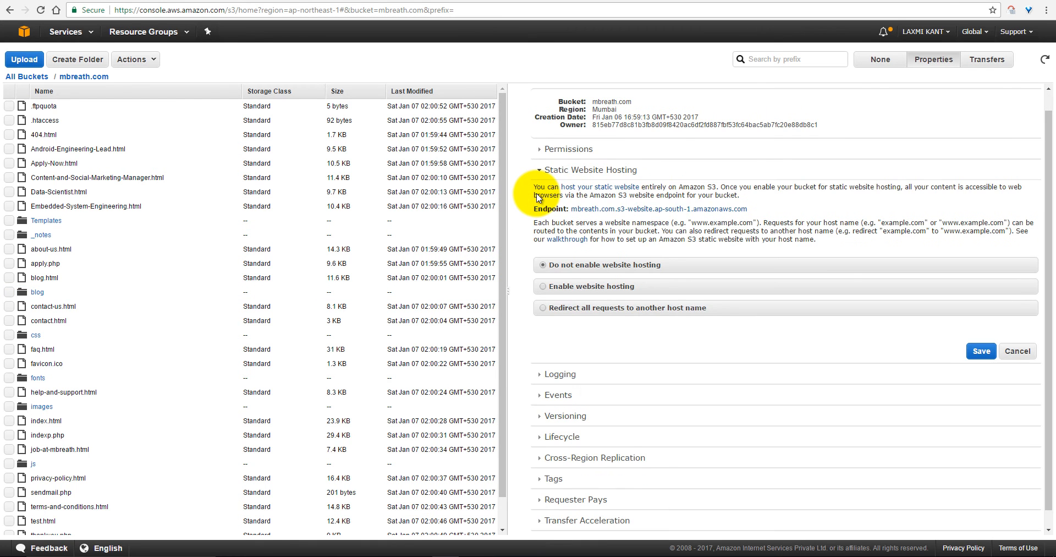
pyautogui.moveTo(613, 213)
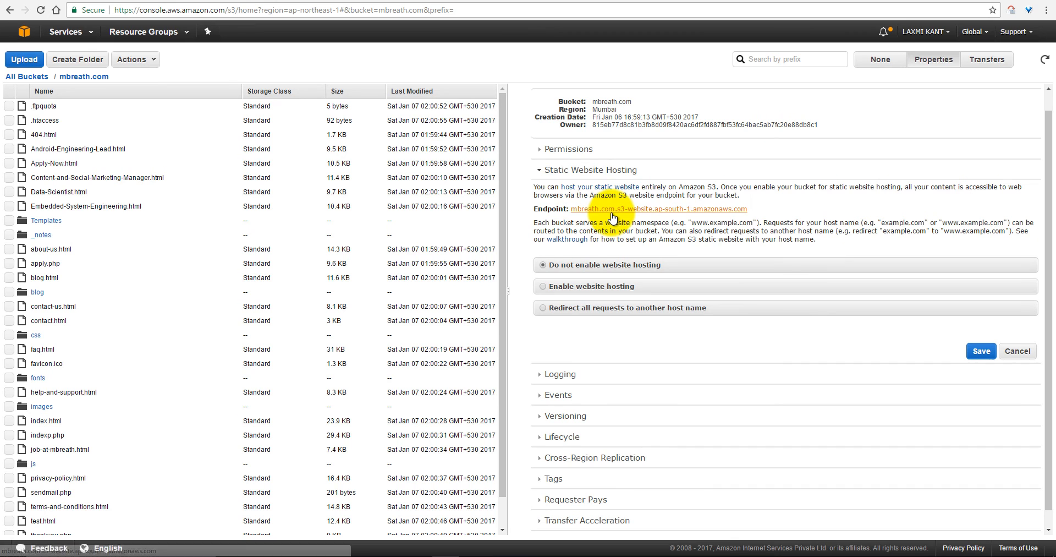
pyautogui.moveTo(615, 216)
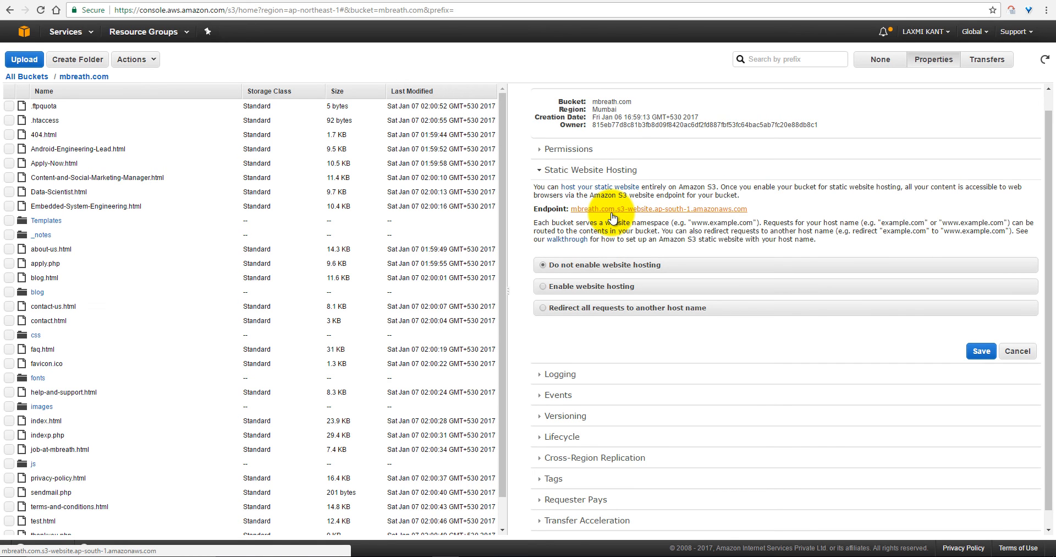
pyautogui.moveTo(585, 212)
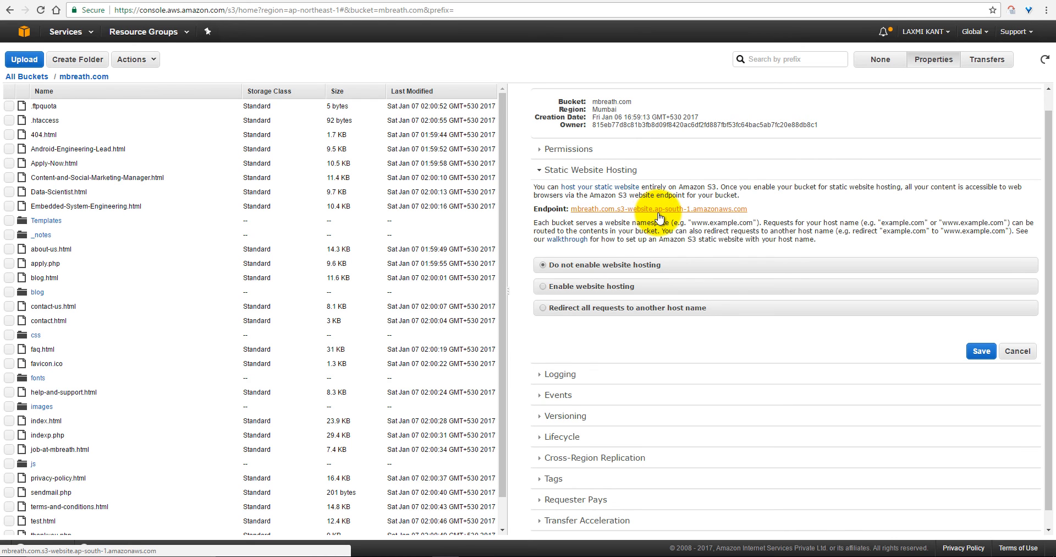
pyautogui.moveTo(664, 216)
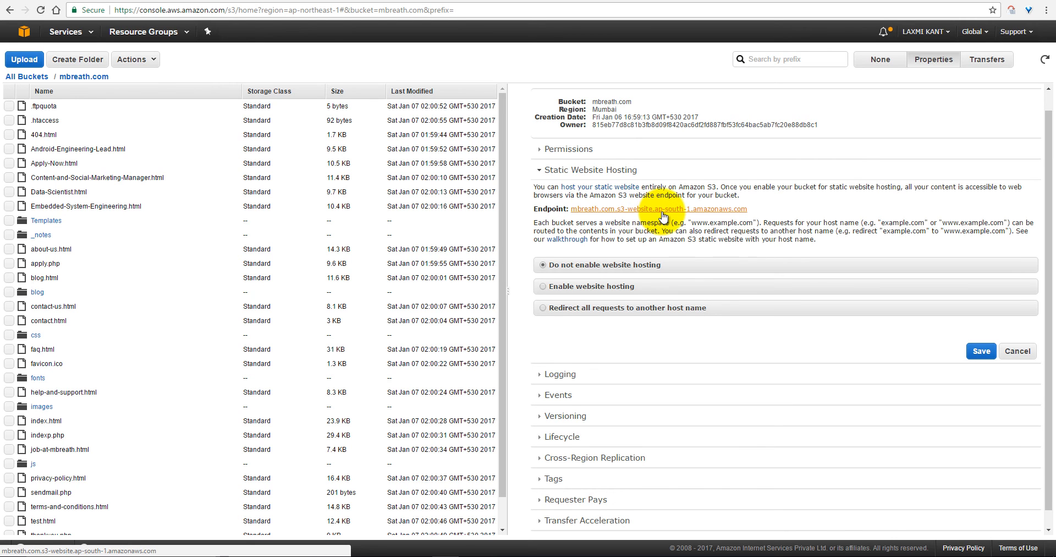
pyautogui.moveTo(680, 214)
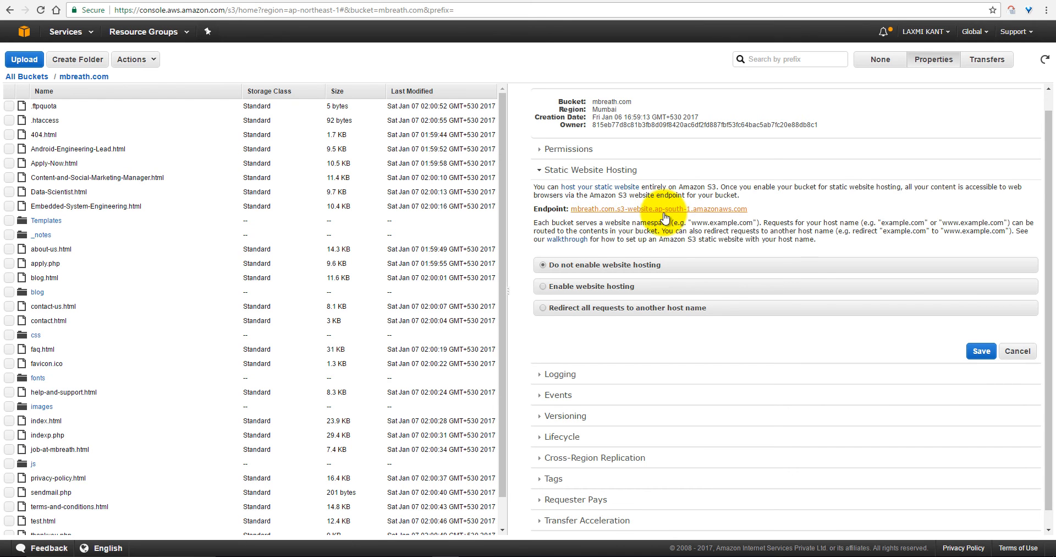
pyautogui.moveTo(665, 208)
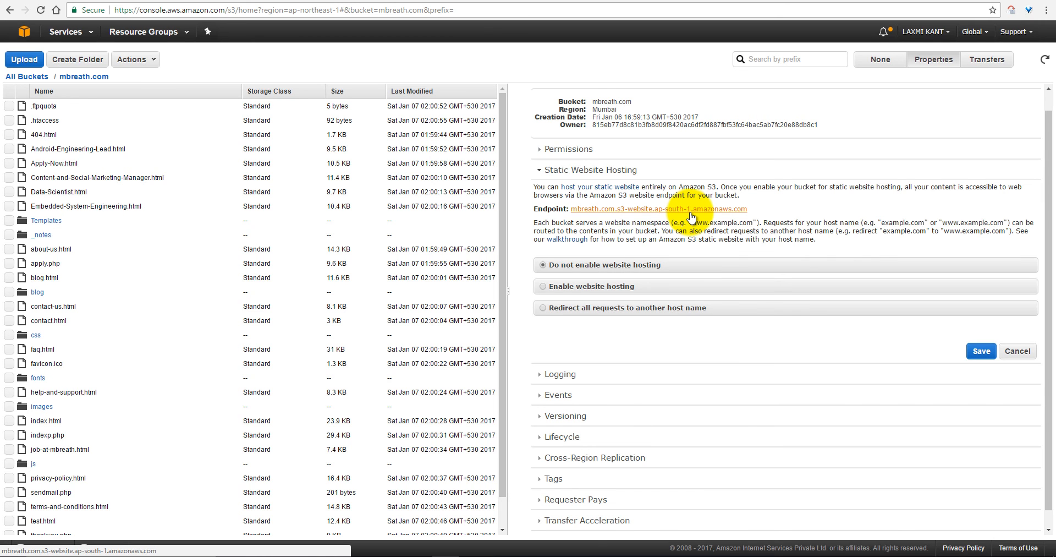
pyautogui.moveTo(690, 211)
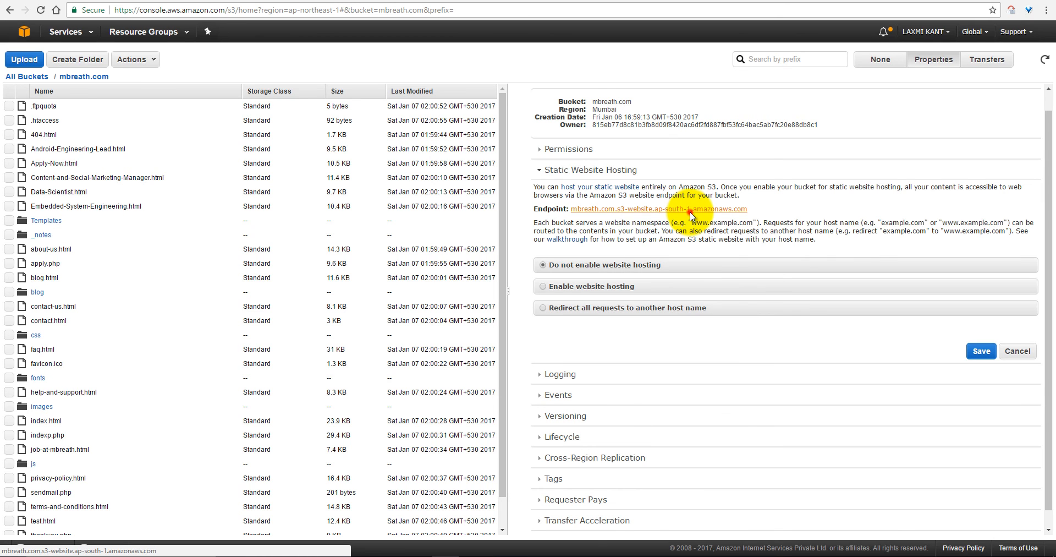
# Step: Visit the bucket's website endpoint, which returns a 404 NoSuchWebsiteConfiguration error
pyautogui.click(690, 209)
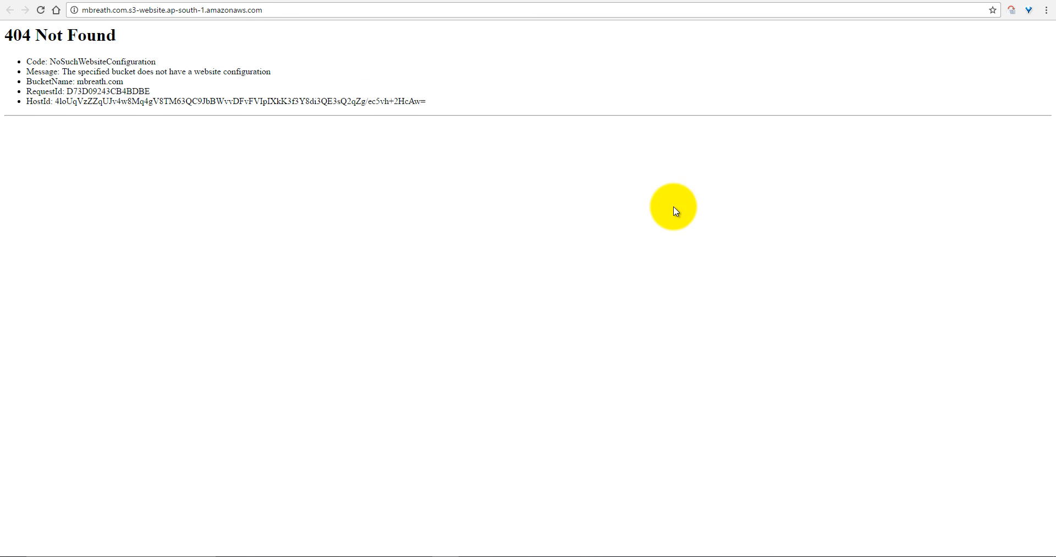
pyautogui.moveTo(37, 53)
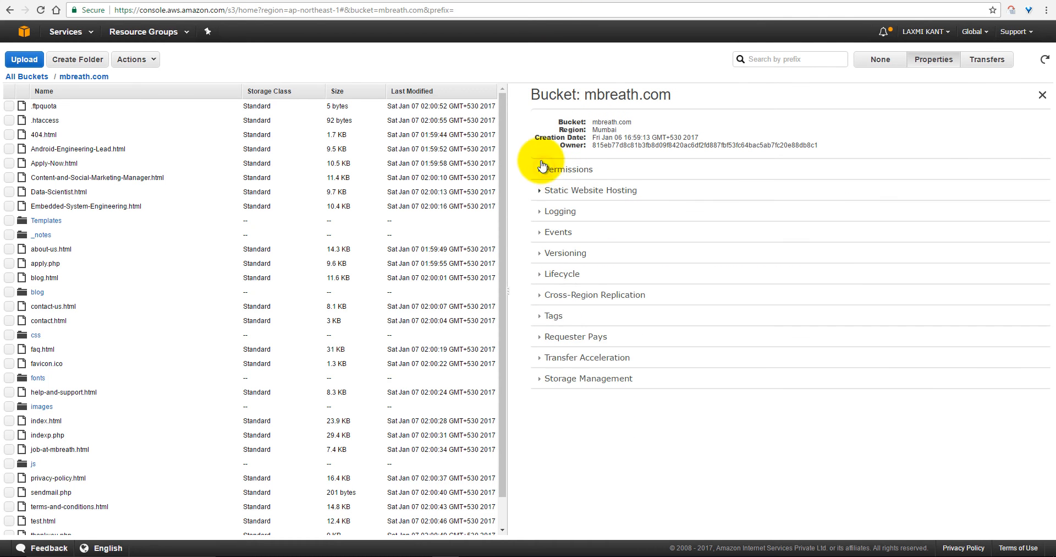
# Step: Save a bucket policy granting public read on all objects, with example.com changed to mbreath.com
pyautogui.click(567, 169)
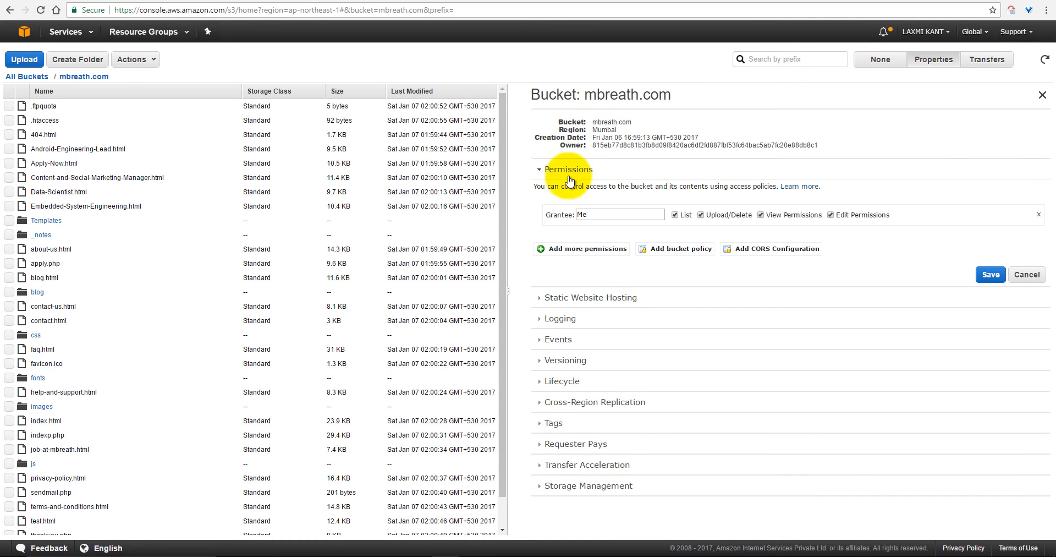
pyautogui.click(680, 249)
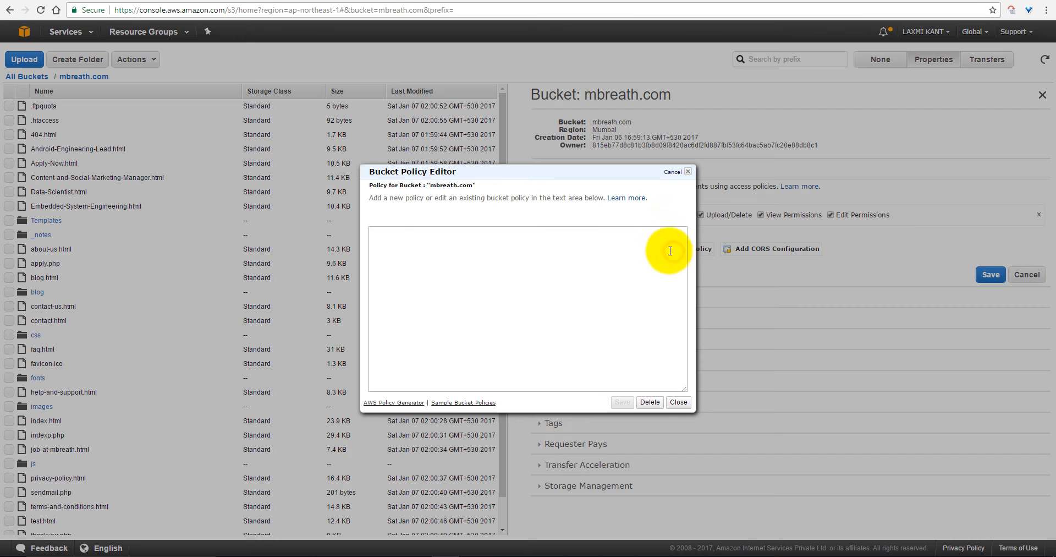
pyautogui.click(687, 171)
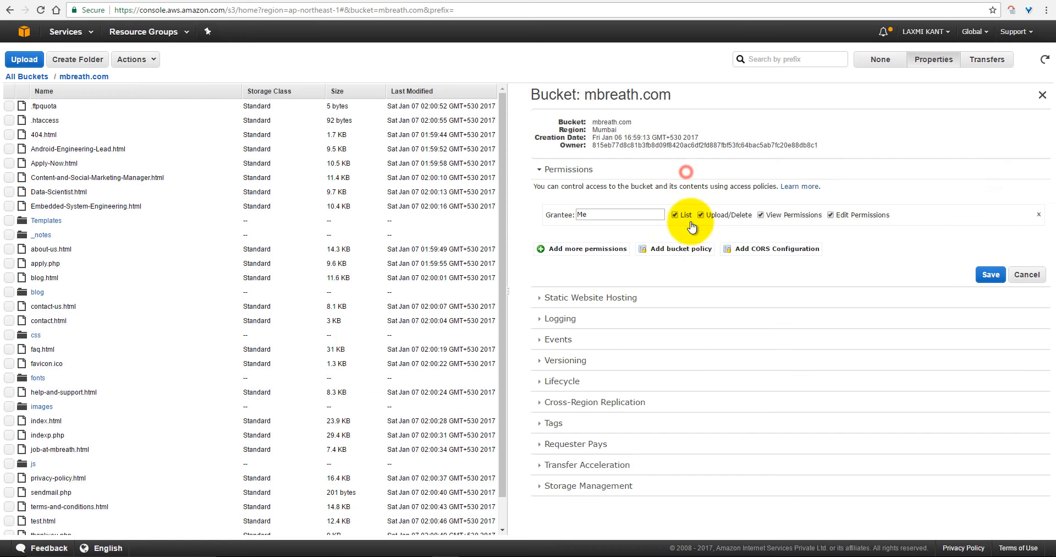
pyautogui.click(675, 248)
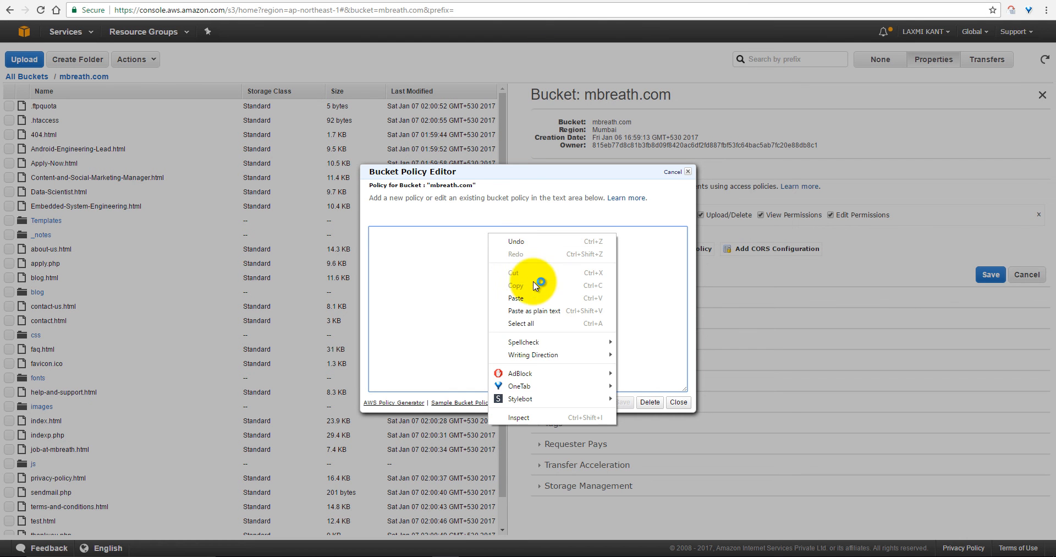
pyautogui.click(516, 298)
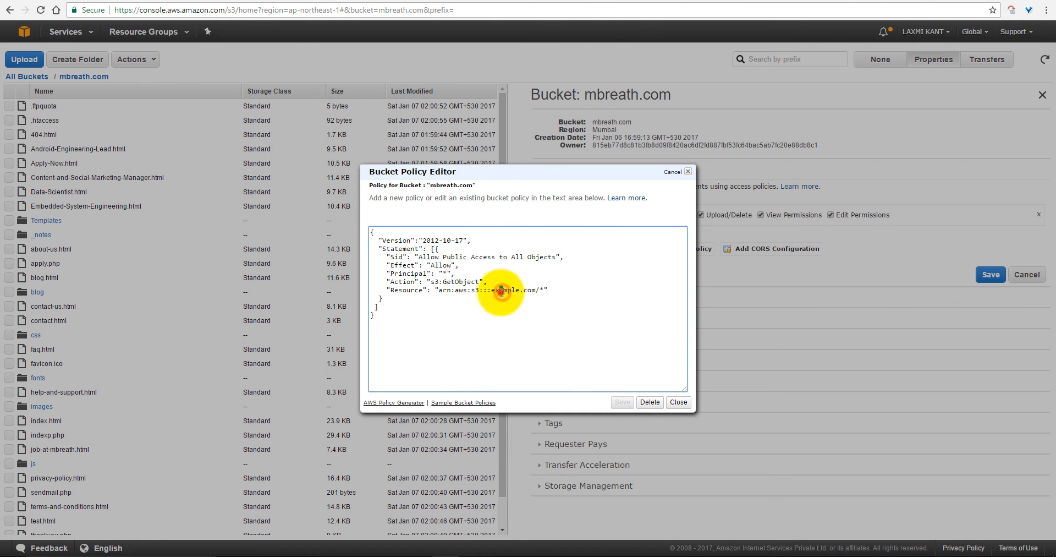
pyautogui.click(501, 290)
pyautogui.write('mbreath')
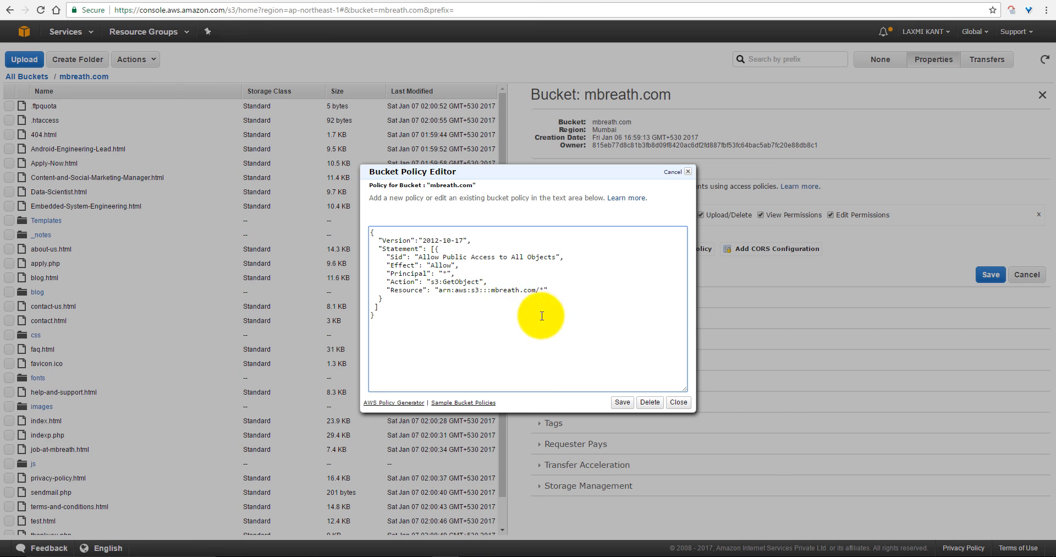
pyautogui.click(622, 402)
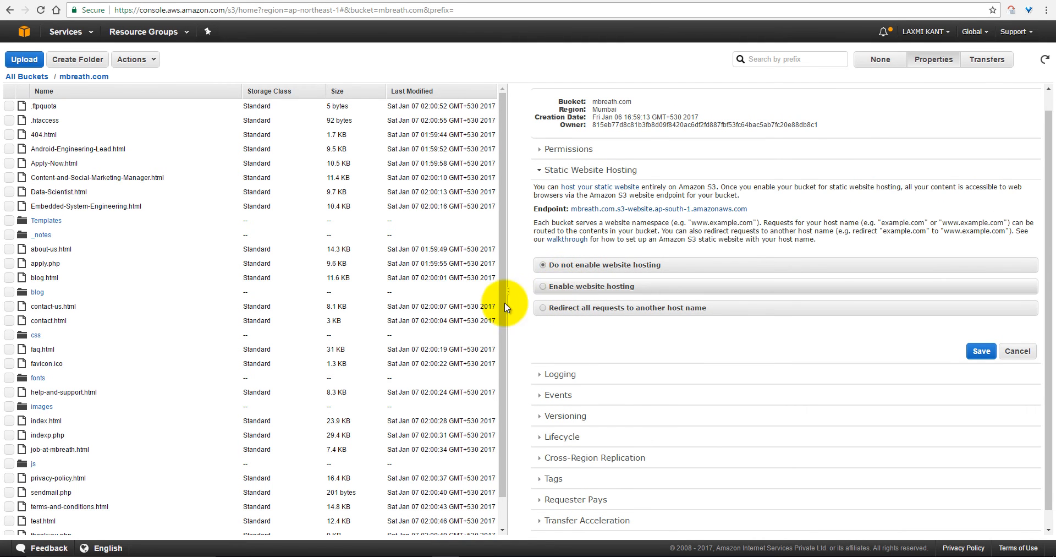
# Step: Save website hosting with index.html and 404.html documents, then revisit the endpoint
pyautogui.click(542, 286)
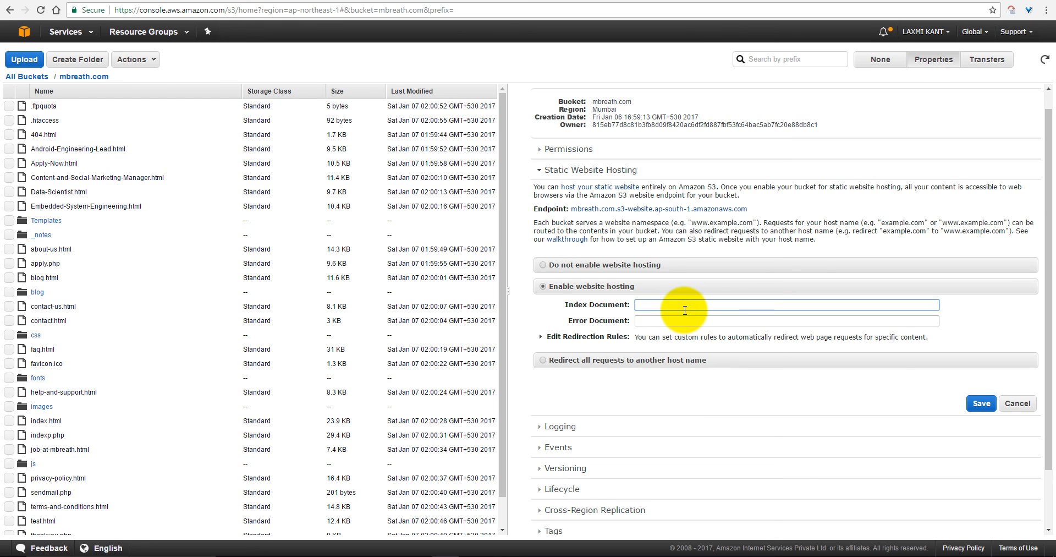
pyautogui.write('index.html')
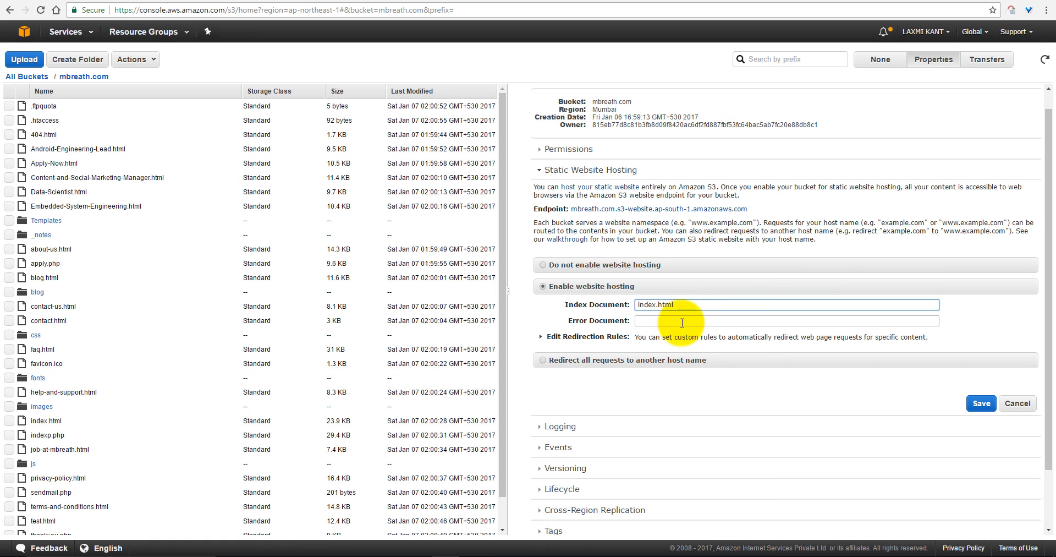
pyautogui.click(786, 320)
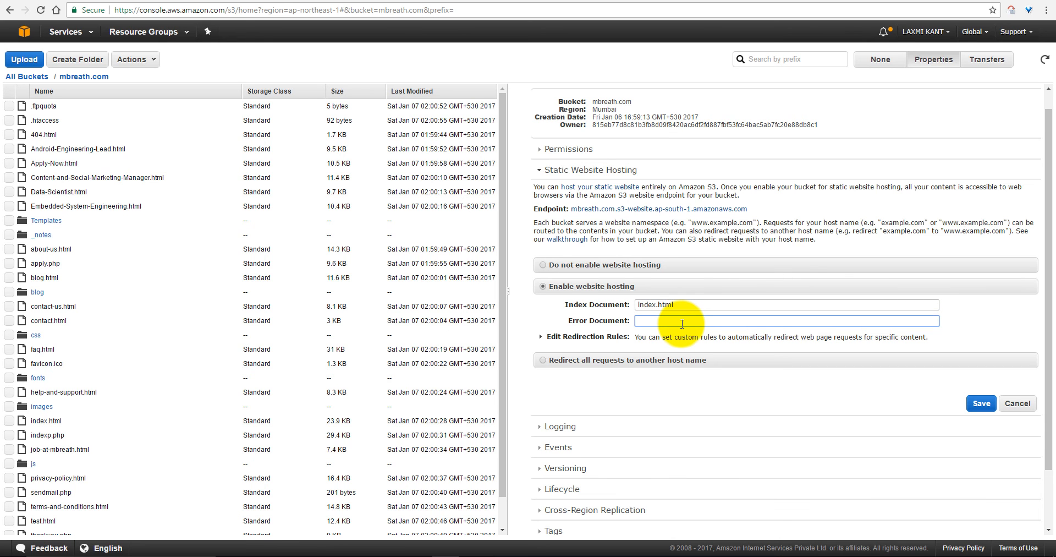
pyautogui.write('404')
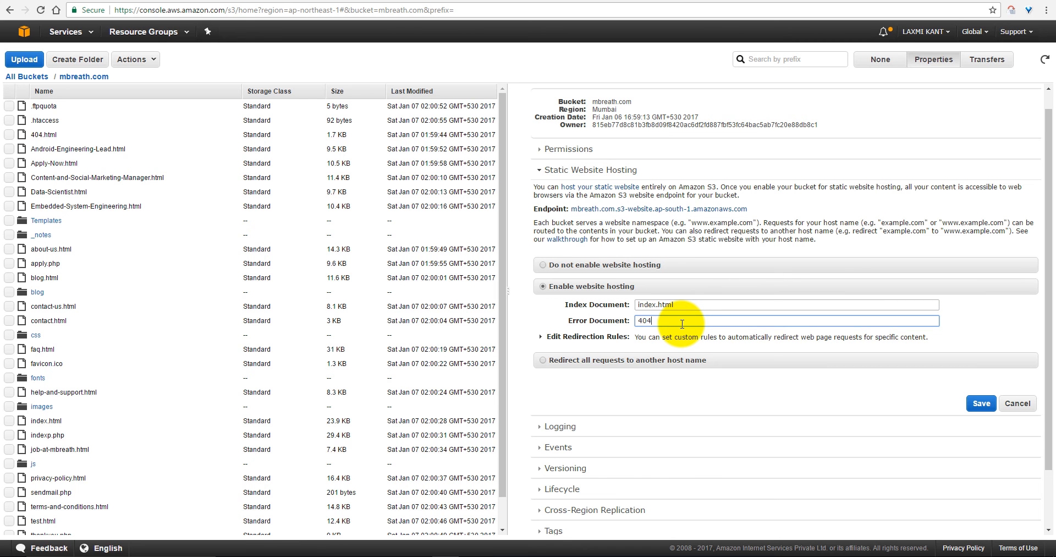
pyautogui.write('.html')
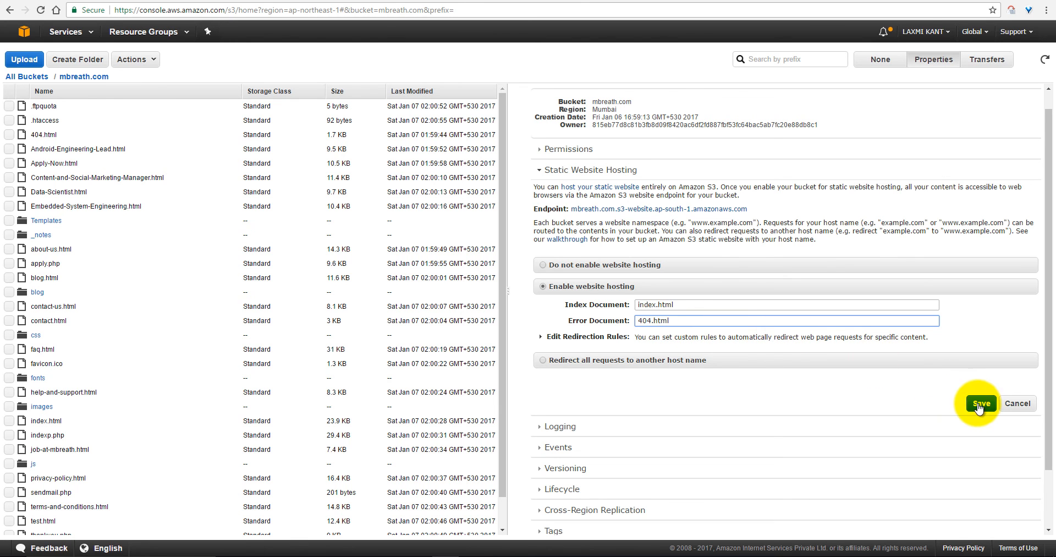
pyautogui.click(981, 403)
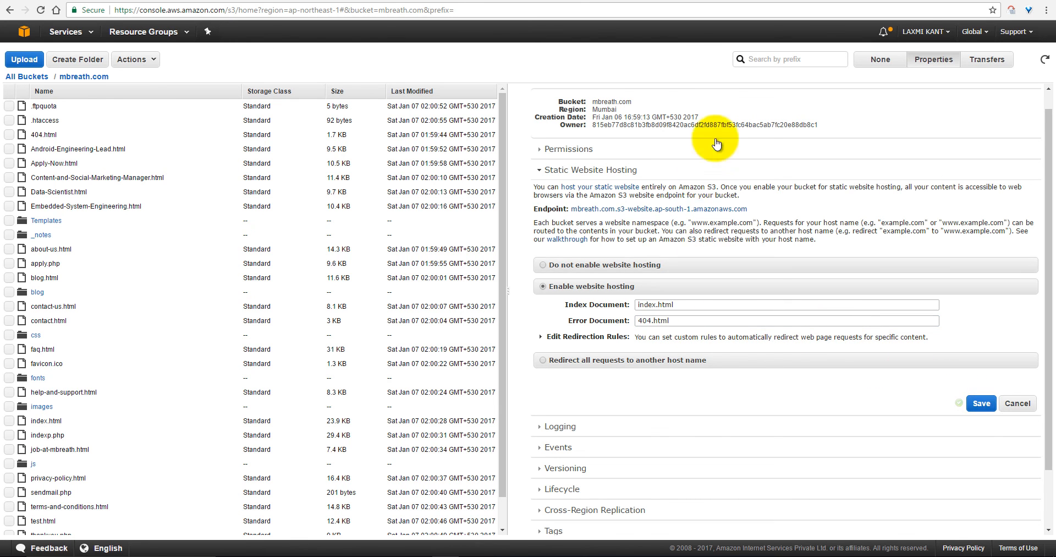
pyautogui.click(658, 209)
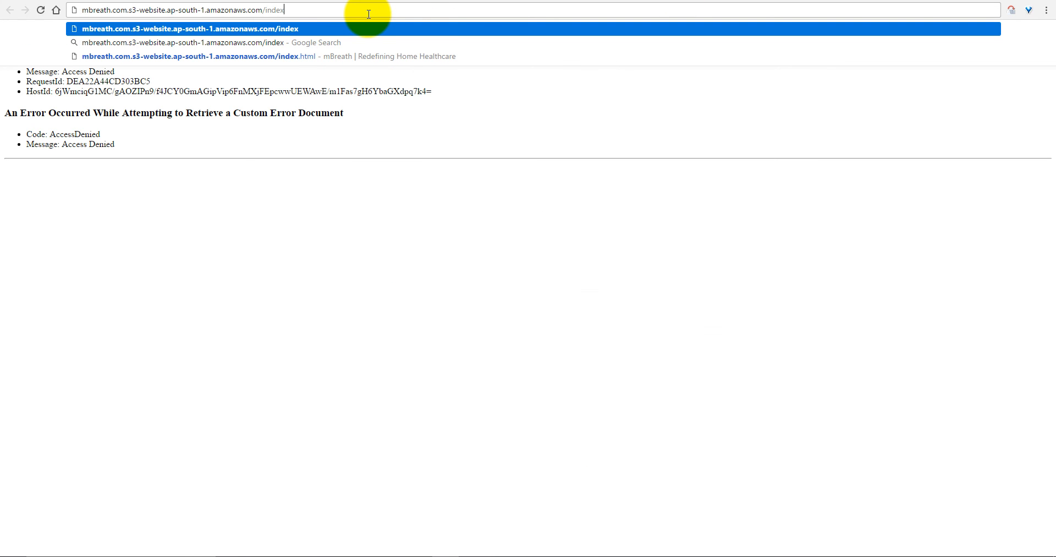
# Step: Load index.html at the endpoint and browse the live mBreath home and Contact Us pages
pyautogui.write('.html')
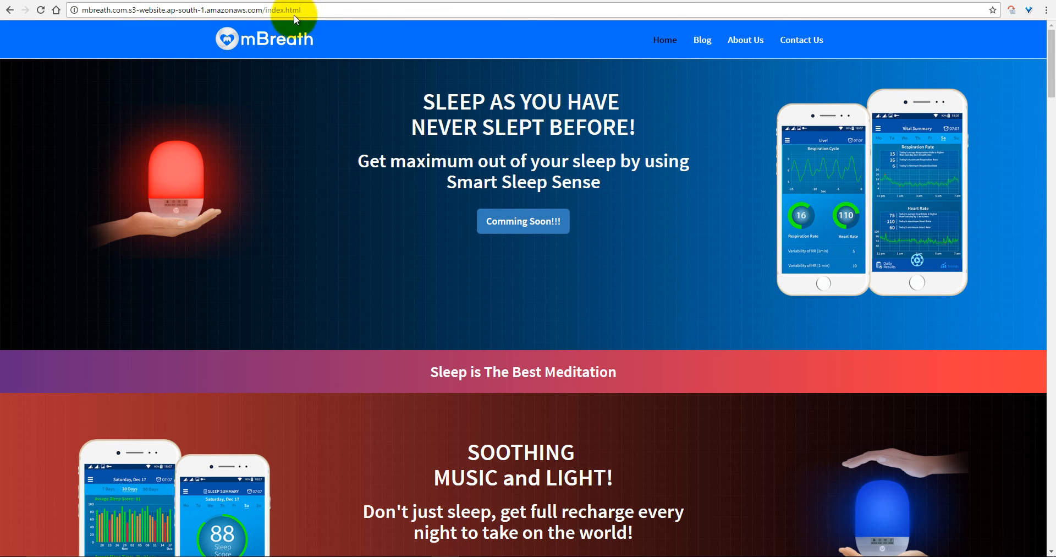
pyautogui.scroll(-3)
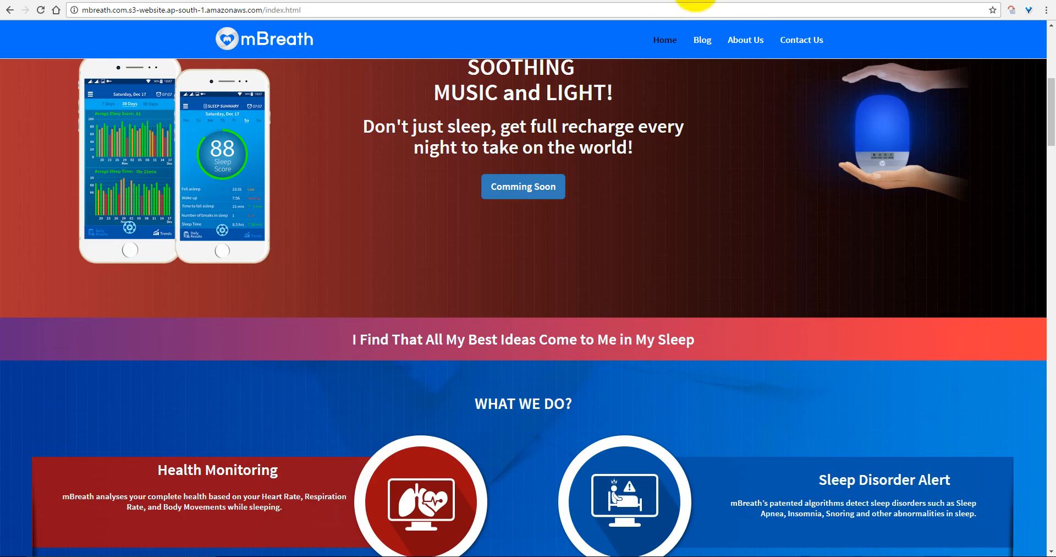
pyautogui.moveTo(696, 44)
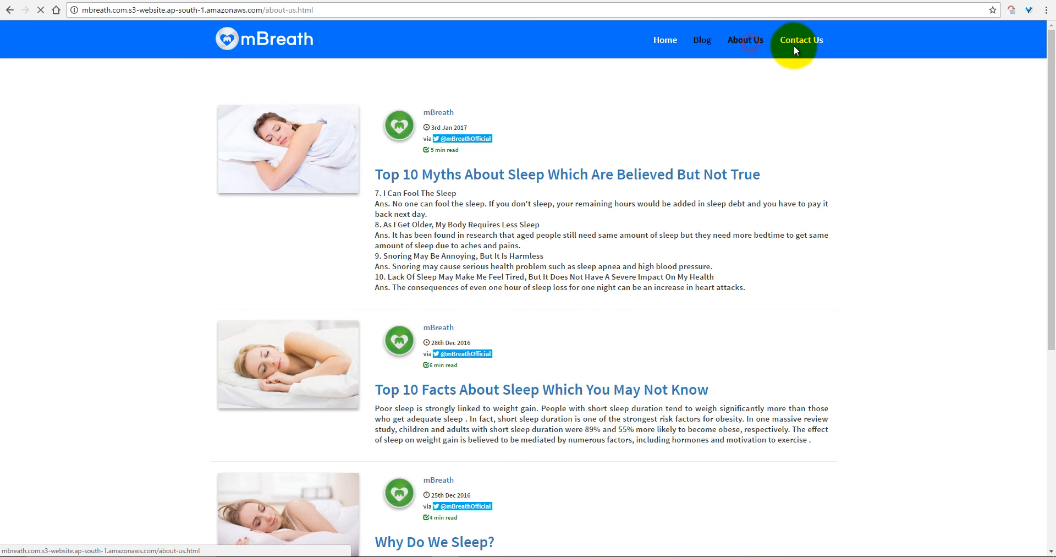
pyautogui.click(801, 39)
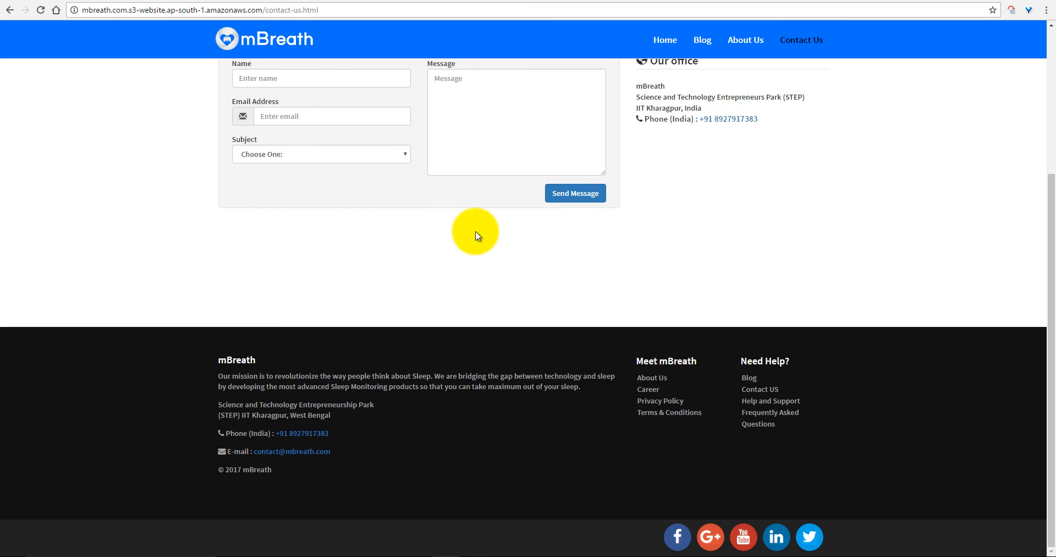
pyautogui.scroll(3)
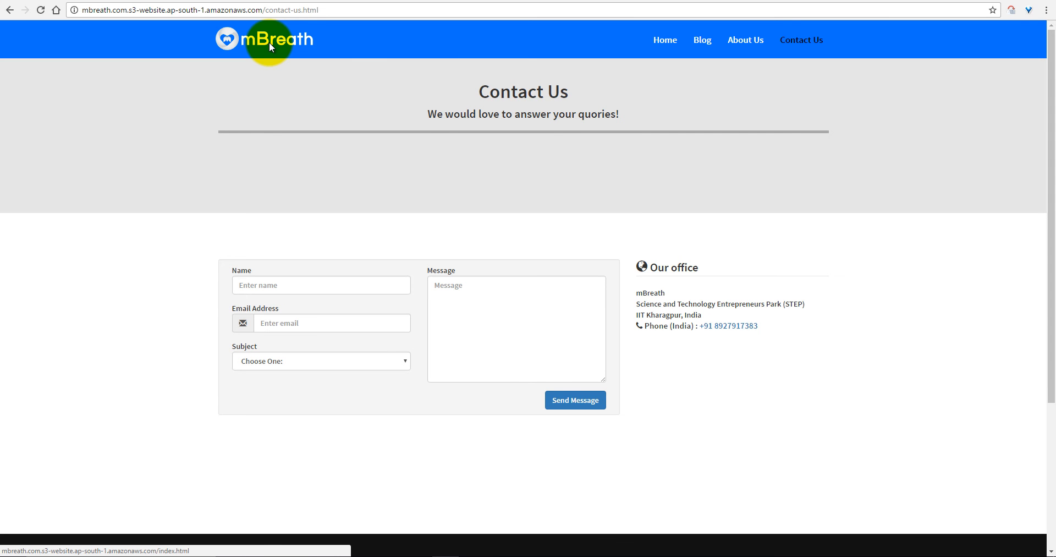
pyautogui.click(272, 40)
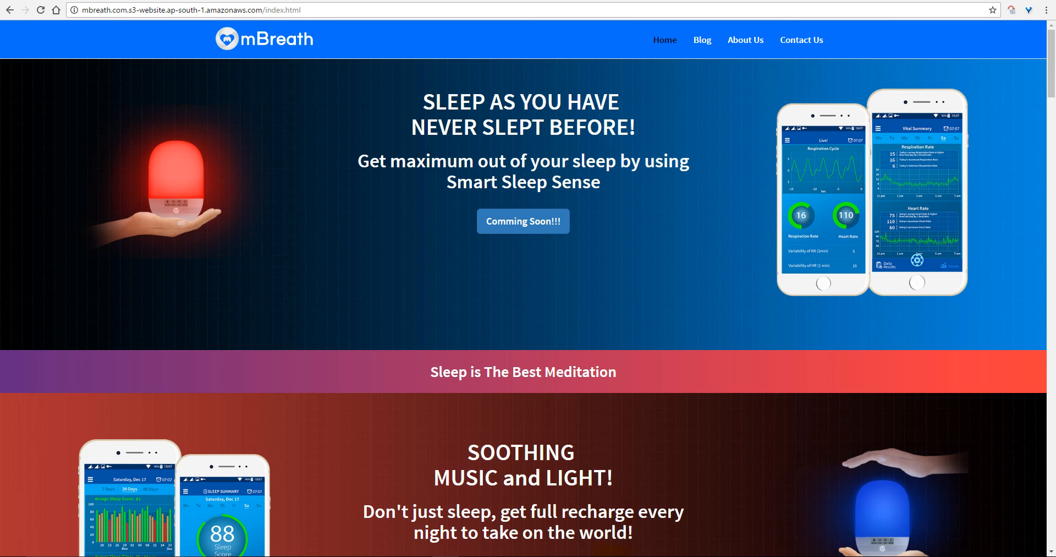